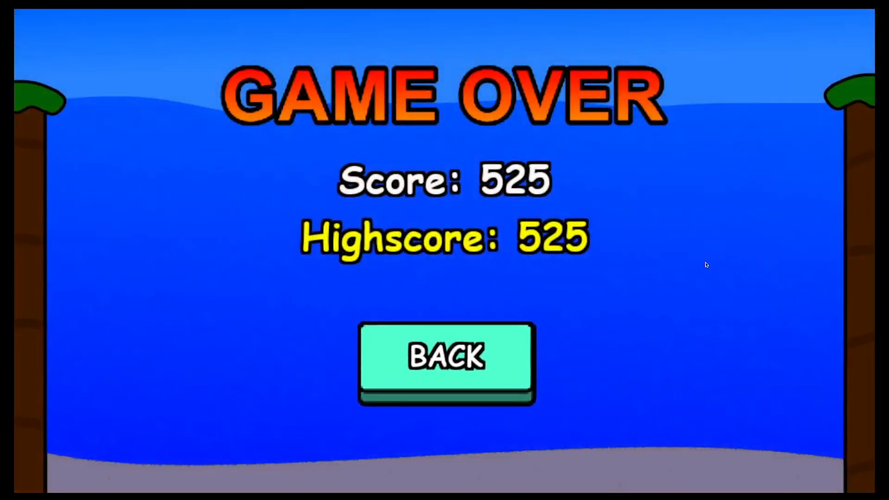
Leave the Game Over screen for the Unlocks menu (clownfish 0, whale 100, turtle 1000).
click(446, 361)
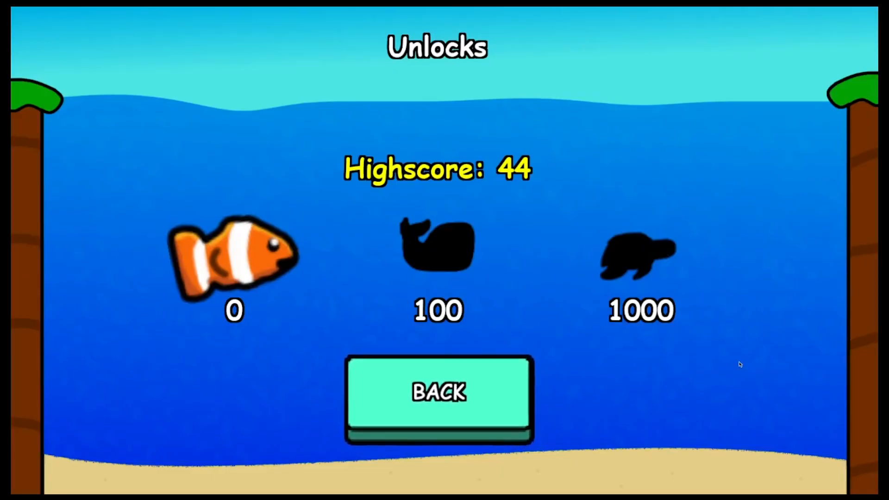